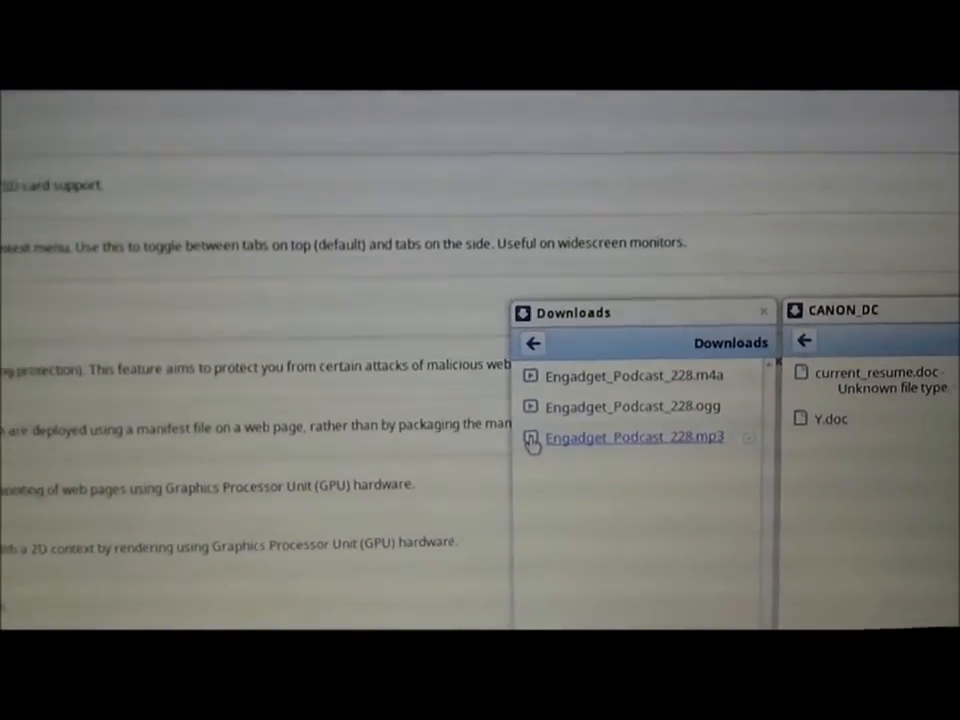
- Play Engadget_Podcast_228.mp3 from Downloads in Media Player and expand it to full screen
{"action": "double_click", "coordinate": [634, 436]}
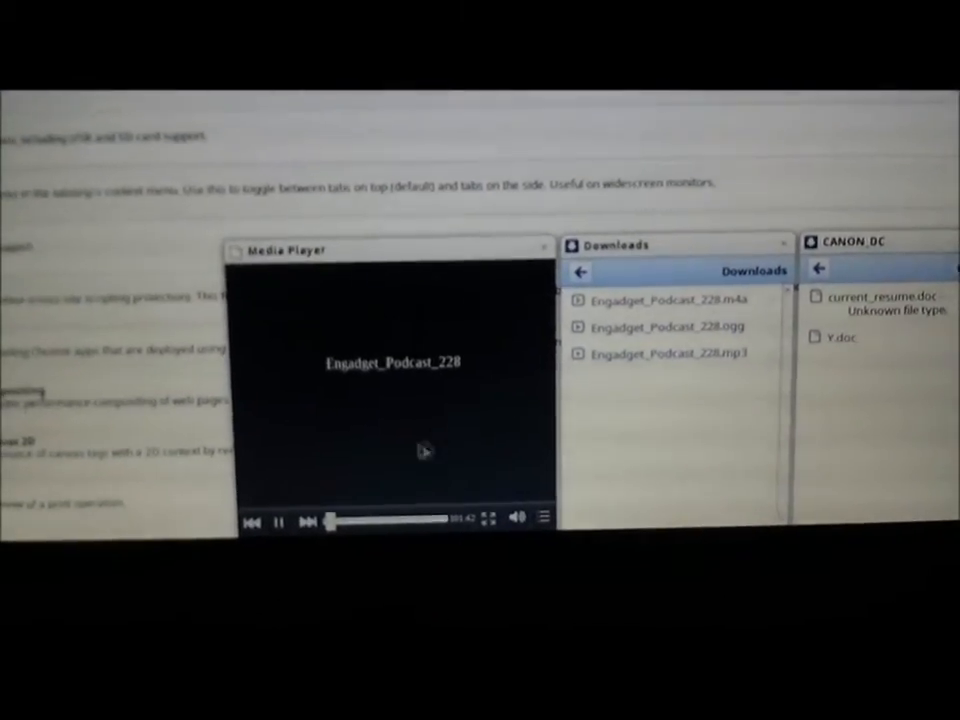
{"action": "left_click", "coordinate": [278, 518]}
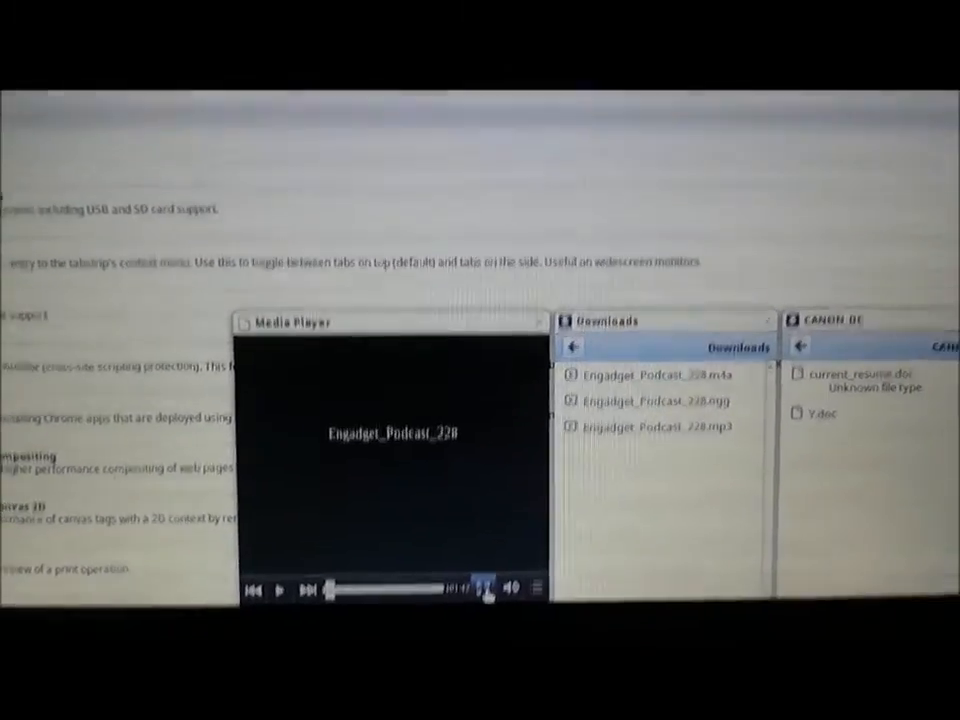
{"action": "left_click", "coordinate": [484, 588]}
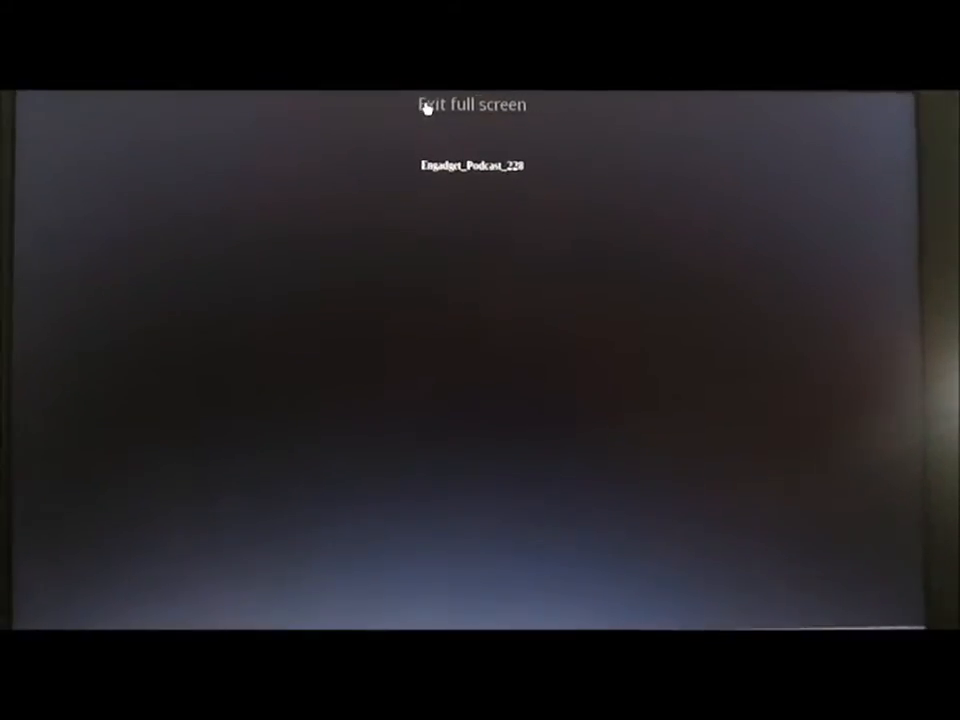